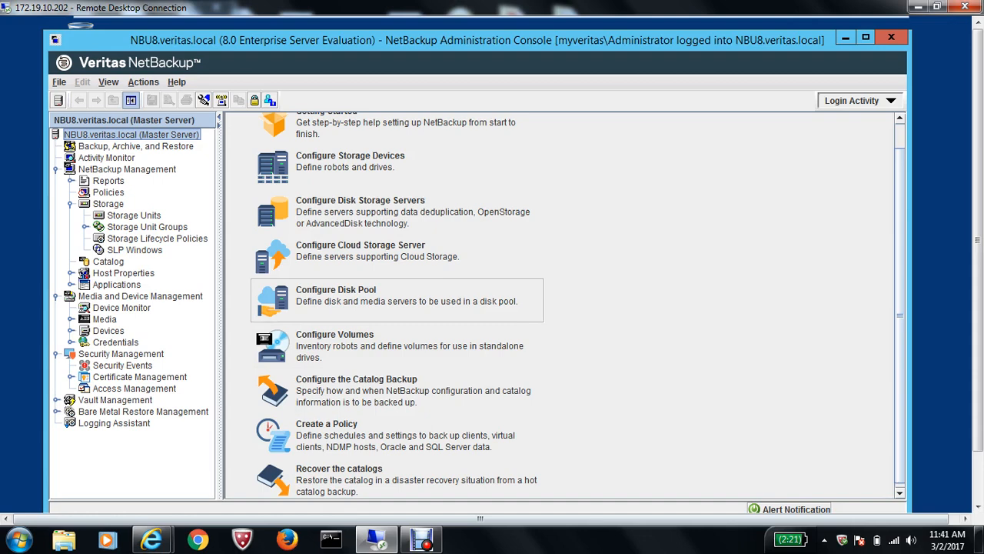
Step: Show the empty Storage Units list under NetBackup Management > Storage
{"action": "left_click", "coordinate": [136, 216]}
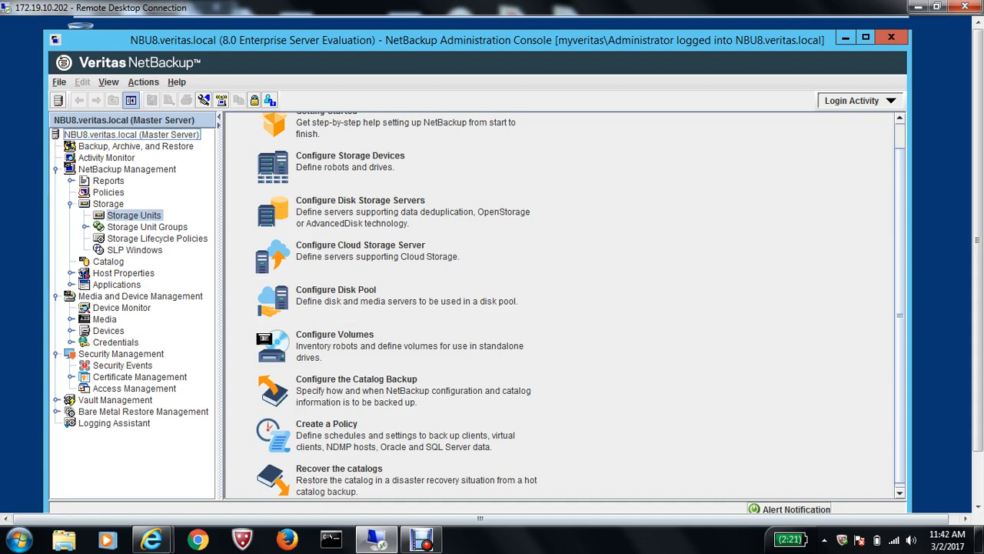
{"action": "left_click", "coordinate": [134, 215]}
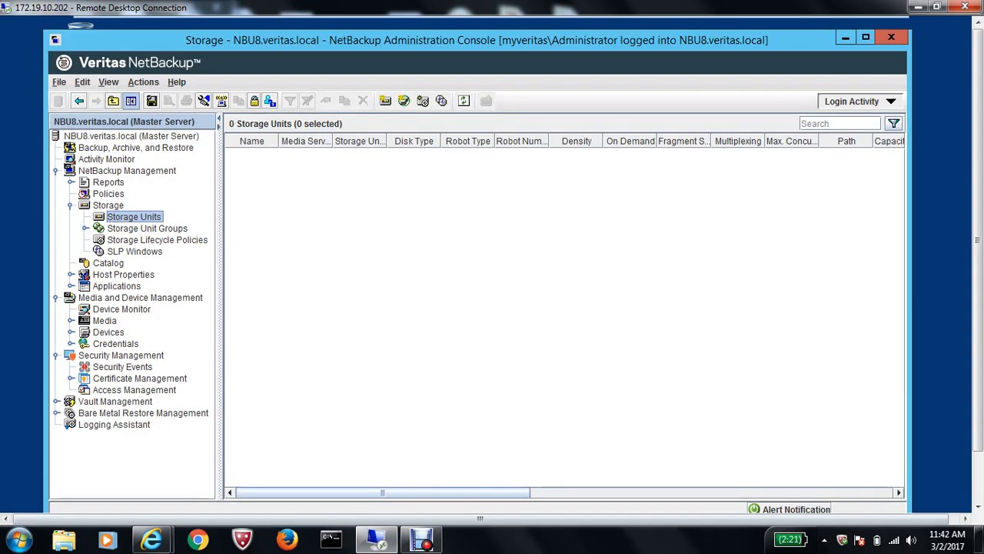
{"action": "left_click", "coordinate": [131, 134]}
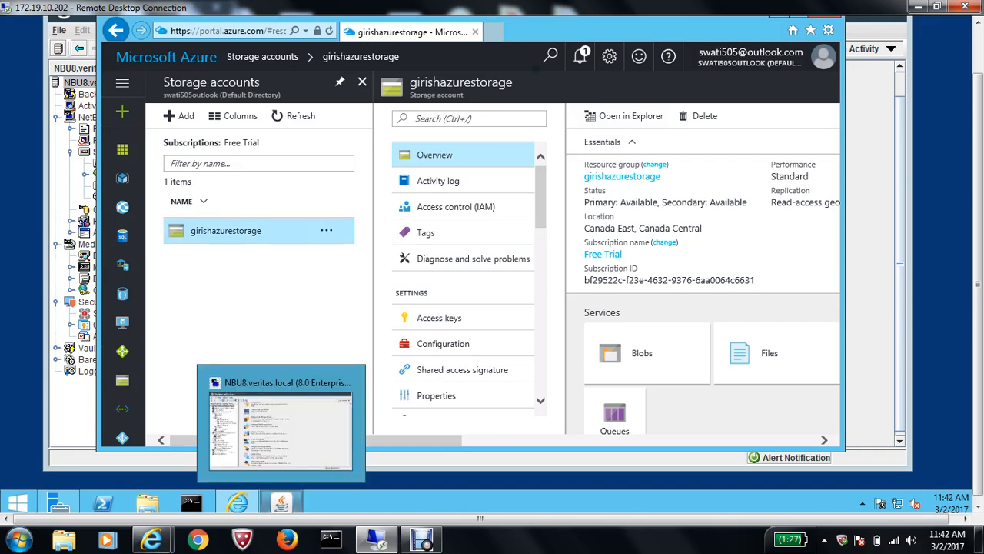
Step: Return from the girishazurestorage account overview to the NetBackup console
{"action": "left_click", "coordinate": [280, 423]}
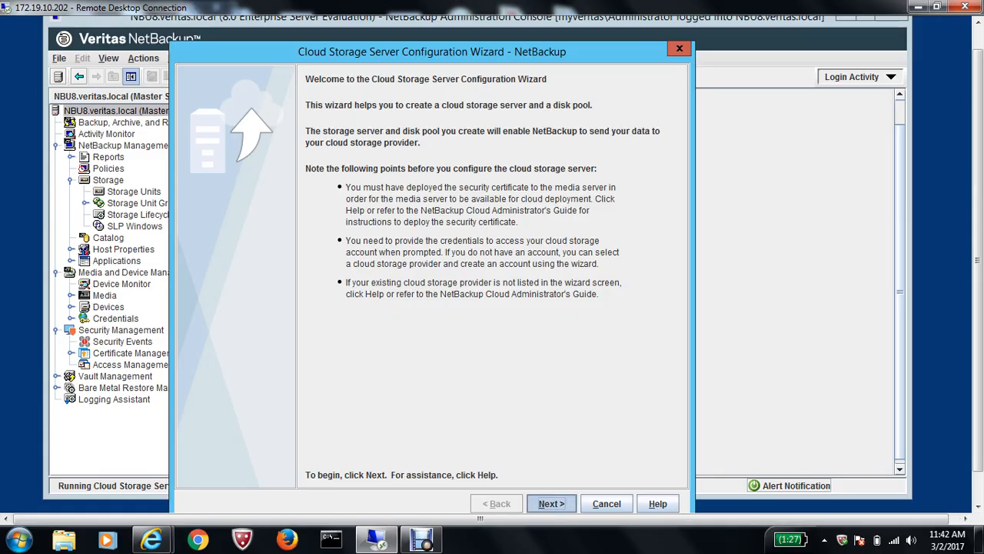
Step: Advance the Cloud Storage Server wizard past its welcome page to provider selection
{"action": "left_click", "coordinate": [551, 502]}
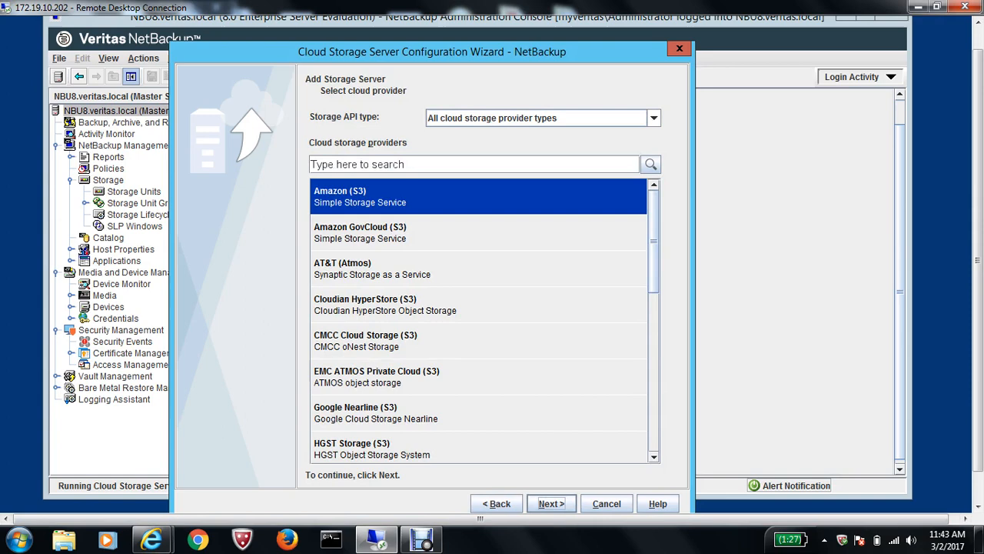
Step: Select Microsoft Azure as the cloud storage provider for the new server
{"action": "scroll", "scroll_direction": "down", "scroll_amount": 3}
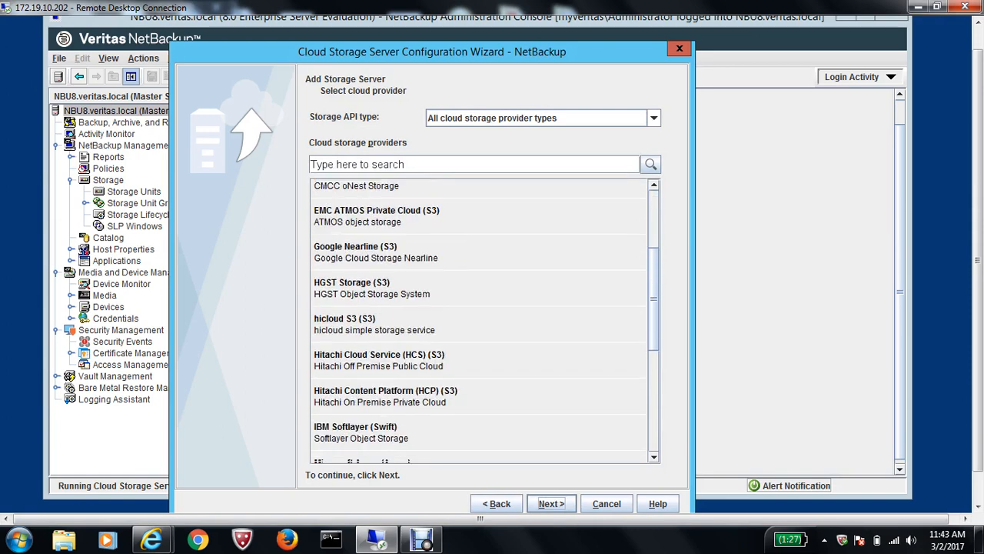
{"action": "scroll", "scroll_direction": "down", "scroll_amount": 3}
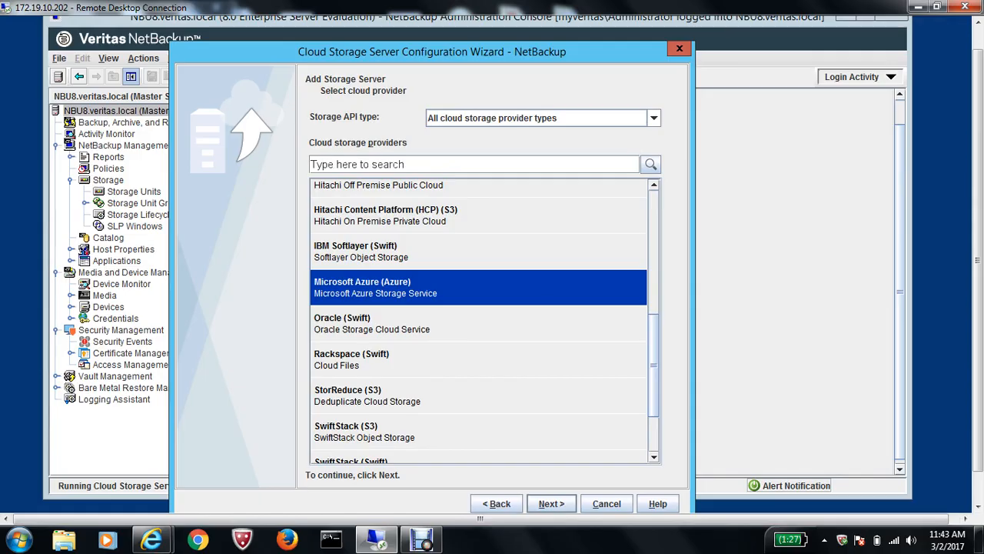
{"action": "left_click", "coordinate": [551, 503]}
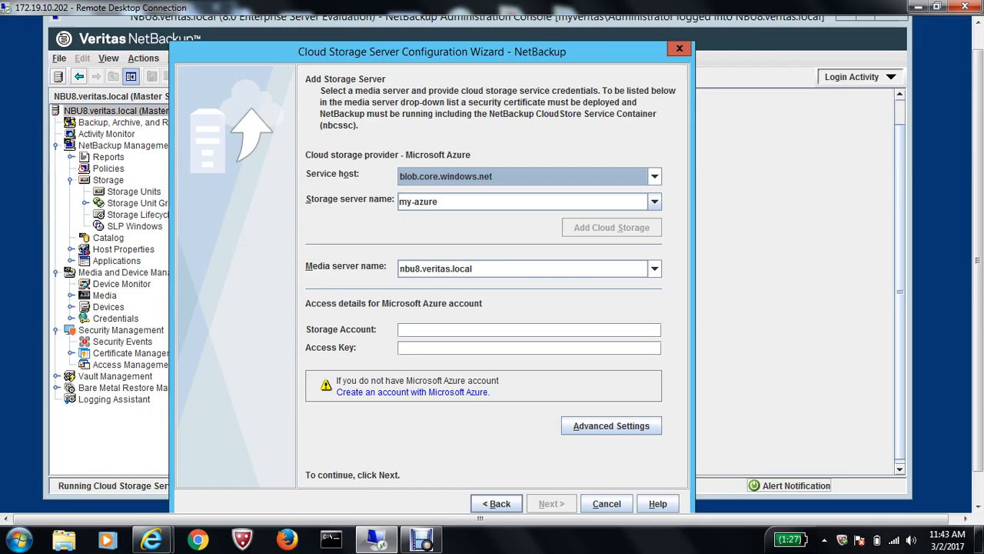
Step: Enter girishazurestorage as the storage account with its access key for my-azure
{"action": "left_click", "coordinate": [529, 329]}
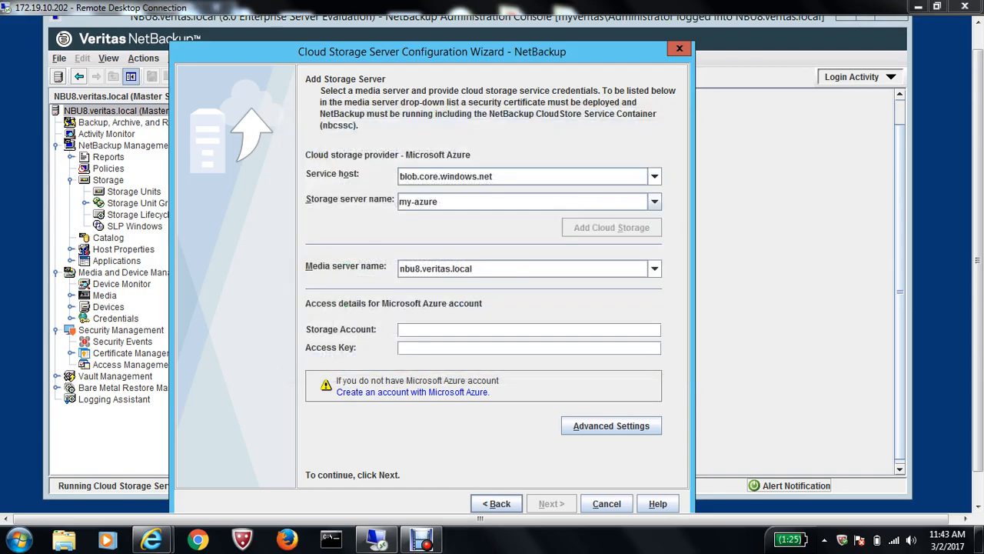
{"action": "left_click", "coordinate": [529, 329]}
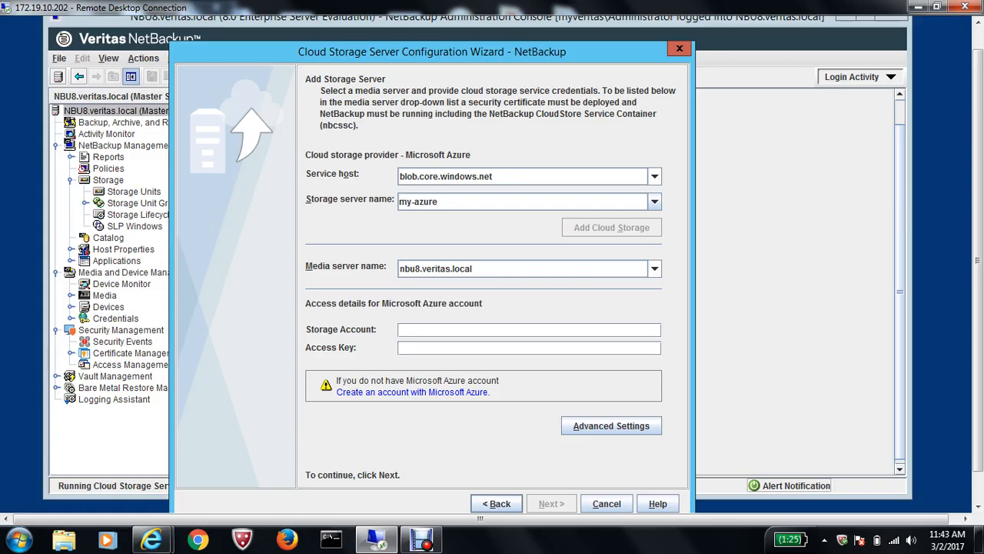
{"action": "mouse_move", "coordinate": [377, 538]}
{"action": "type", "text": "girishazurestorage"}
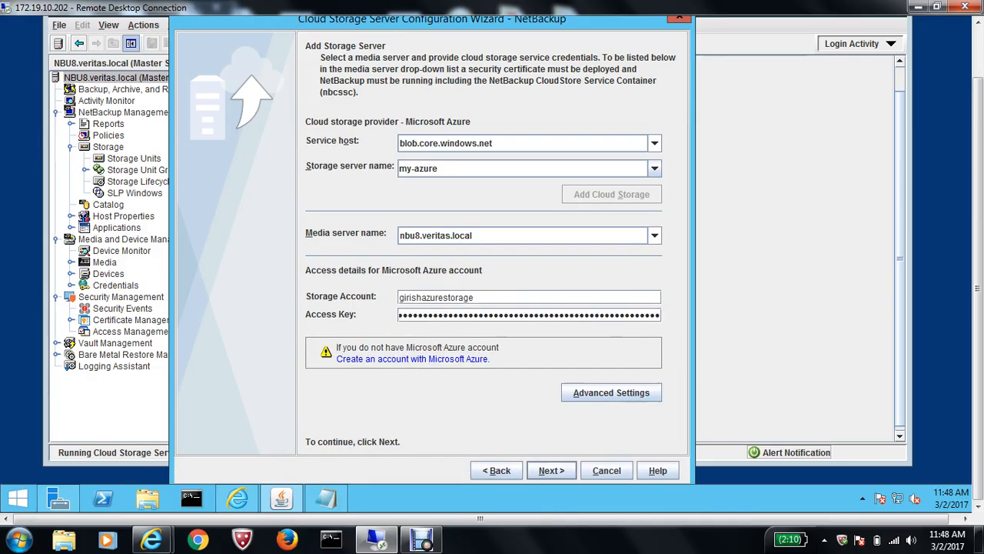
Step: Proceed with compression and encryption off, confirming the warning, to the summary
{"action": "left_click", "coordinate": [550, 470]}
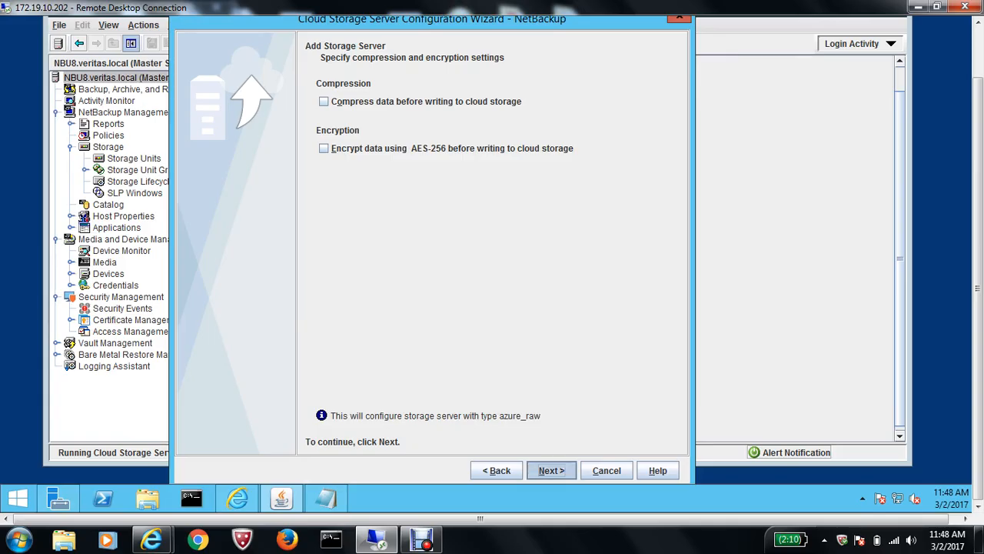
{"action": "left_click", "coordinate": [550, 471]}
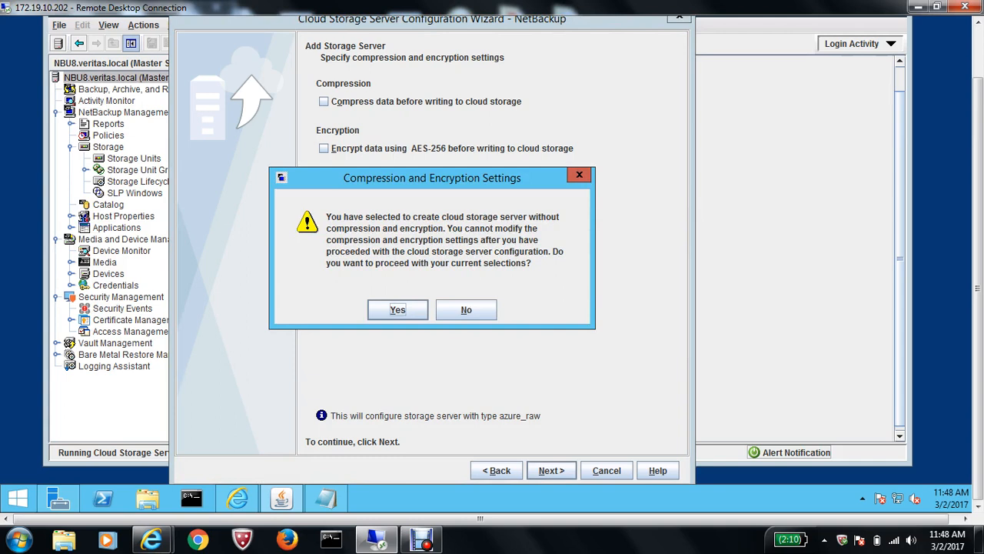
{"action": "left_click", "coordinate": [397, 309]}
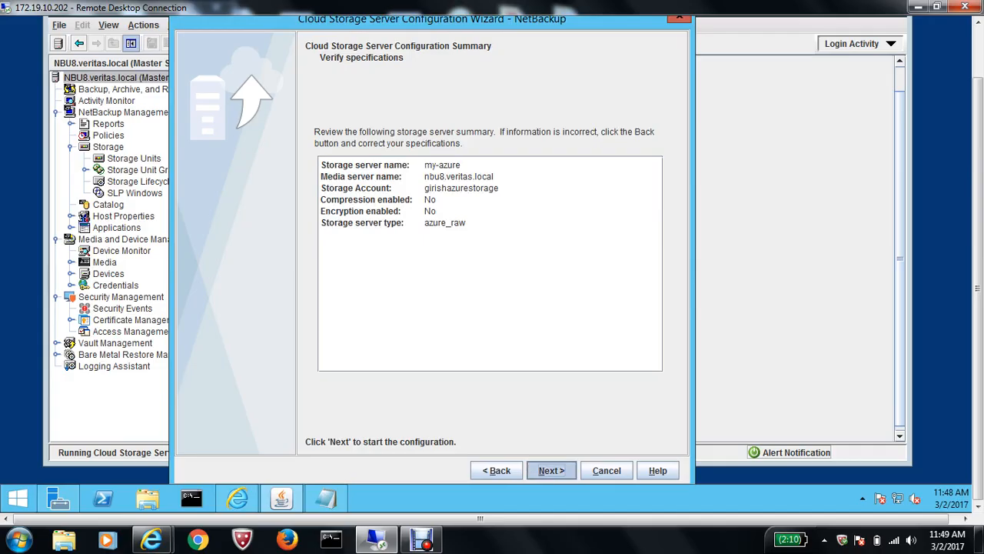
Step: Create storage server my-azure and continue once the creation tasks succeed
{"action": "left_click", "coordinate": [551, 470]}
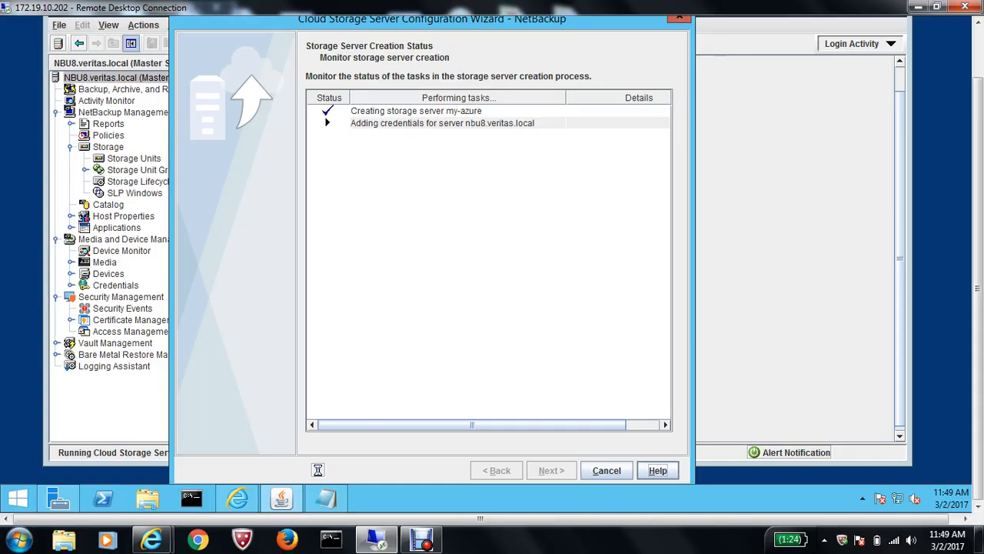
{"action": "mouse_move", "coordinate": [317, 471]}
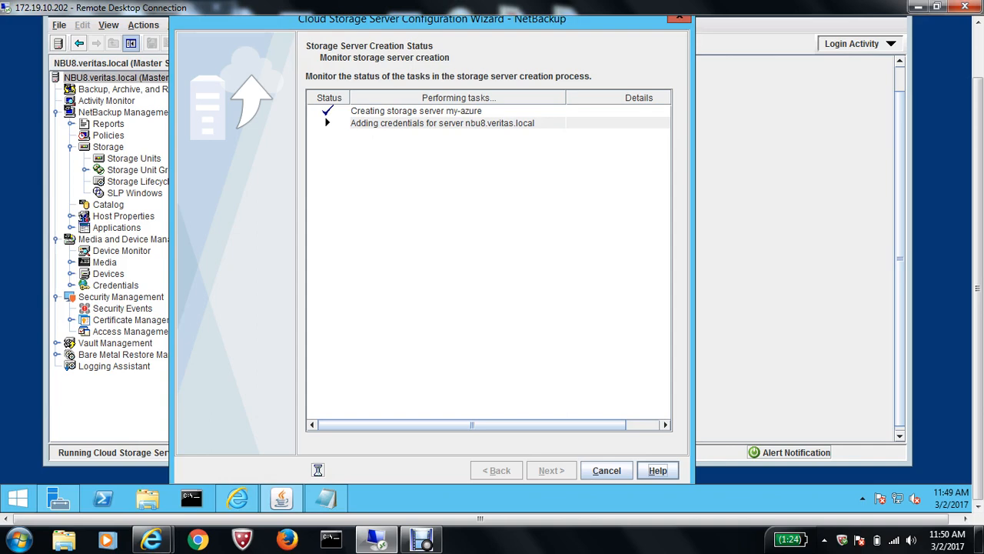
{"action": "left_click", "coordinate": [228, 117]}
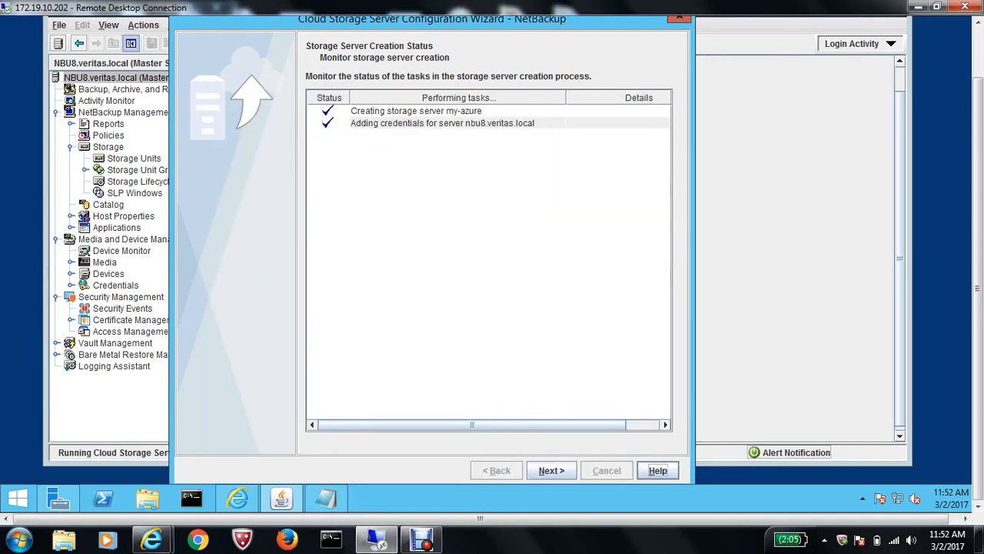
{"action": "left_click", "coordinate": [551, 471]}
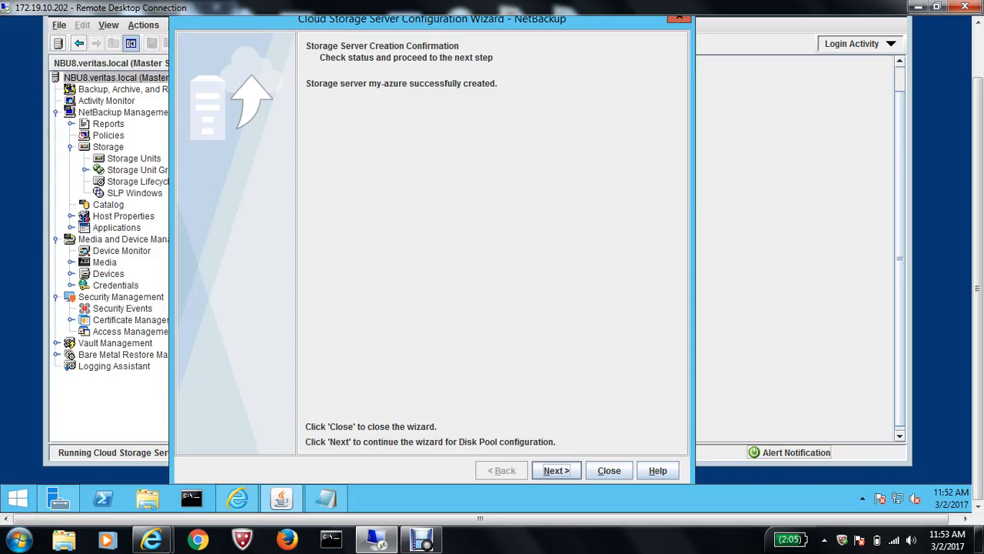
Step: Continue into disk pool setup and pick volume girish1 for the new pool
{"action": "left_click", "coordinate": [609, 471]}
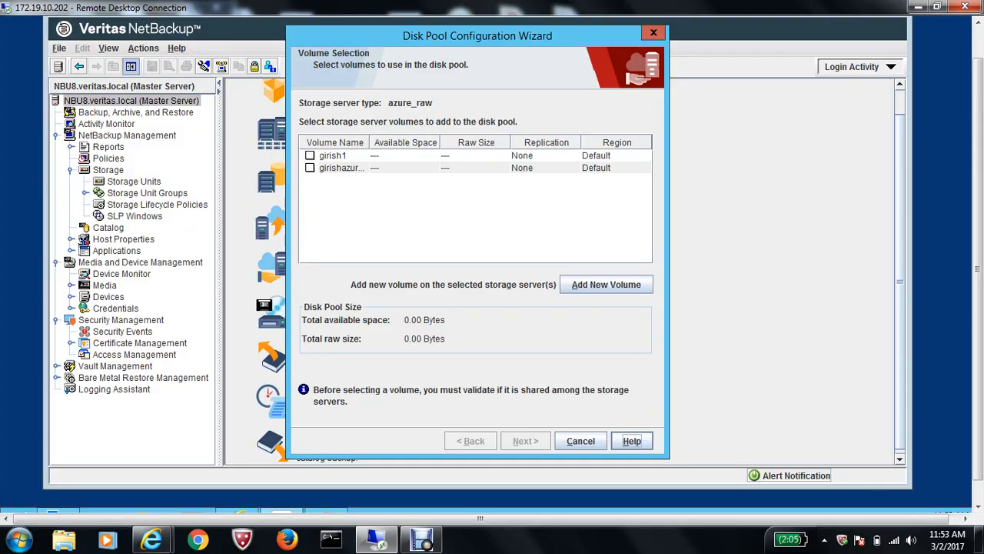
{"action": "left_click_drag", "start_coordinate": [377, 142], "coordinate": [399, 142]}
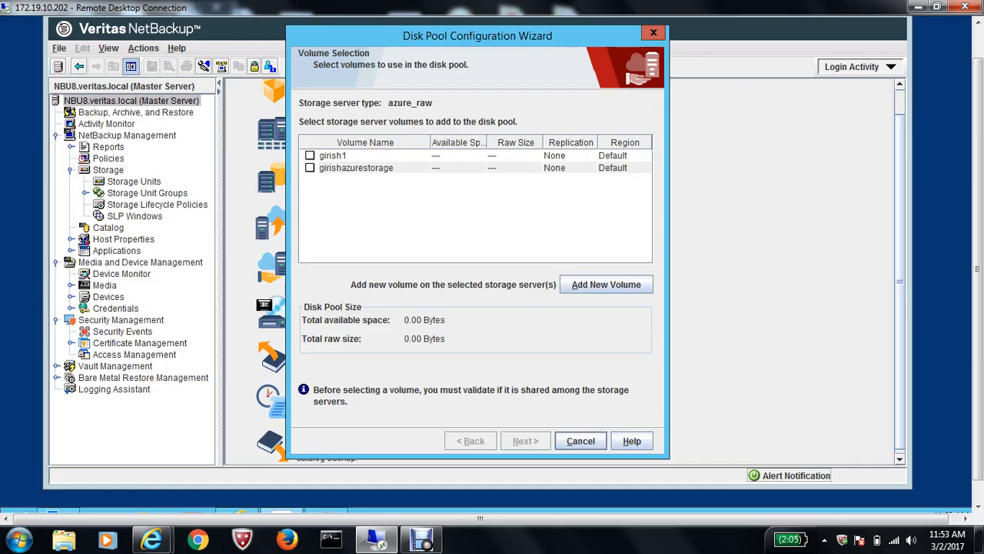
{"action": "left_click", "coordinate": [310, 155]}
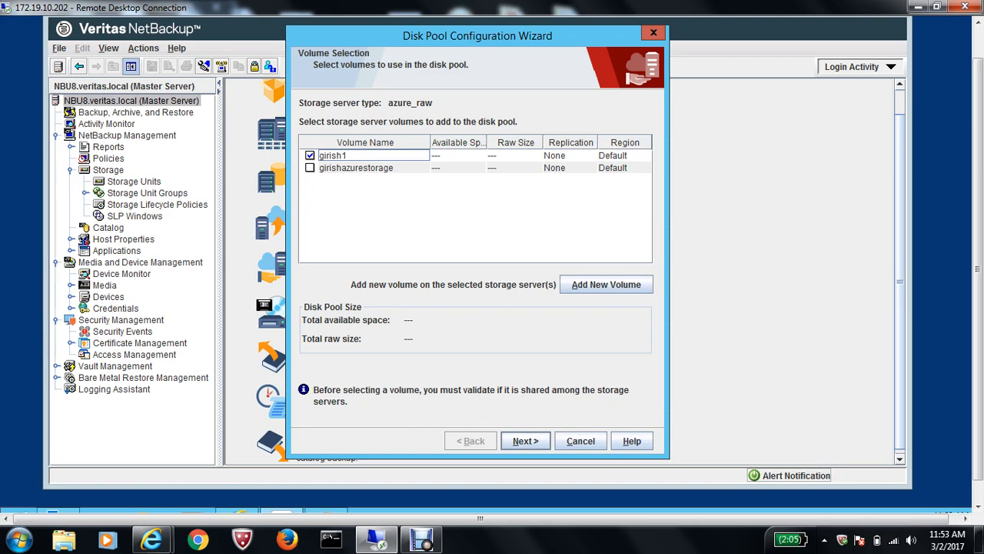
{"action": "left_click", "coordinate": [526, 440]}
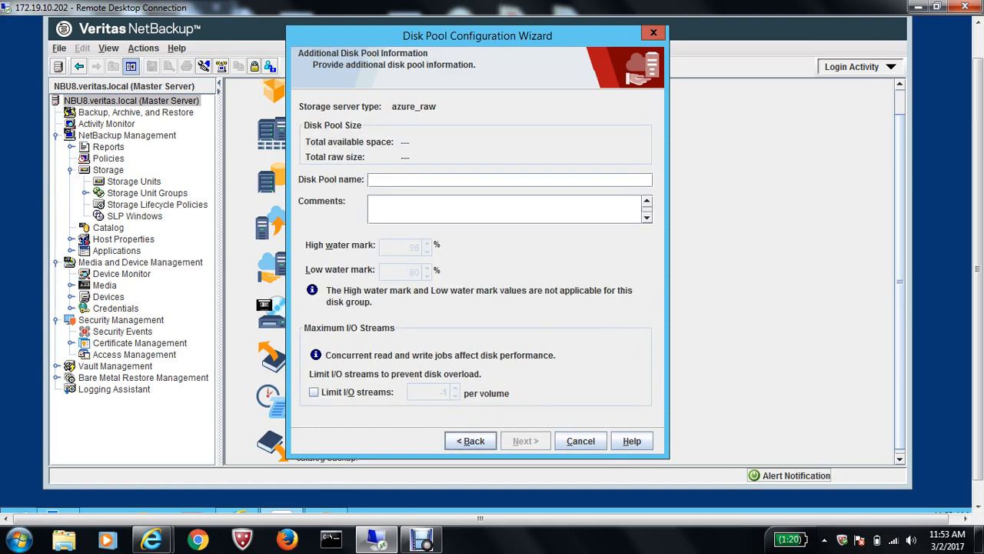
Step: Name the disk pool Azure and create it on volume girish1
{"action": "type", "text": "Azure"}
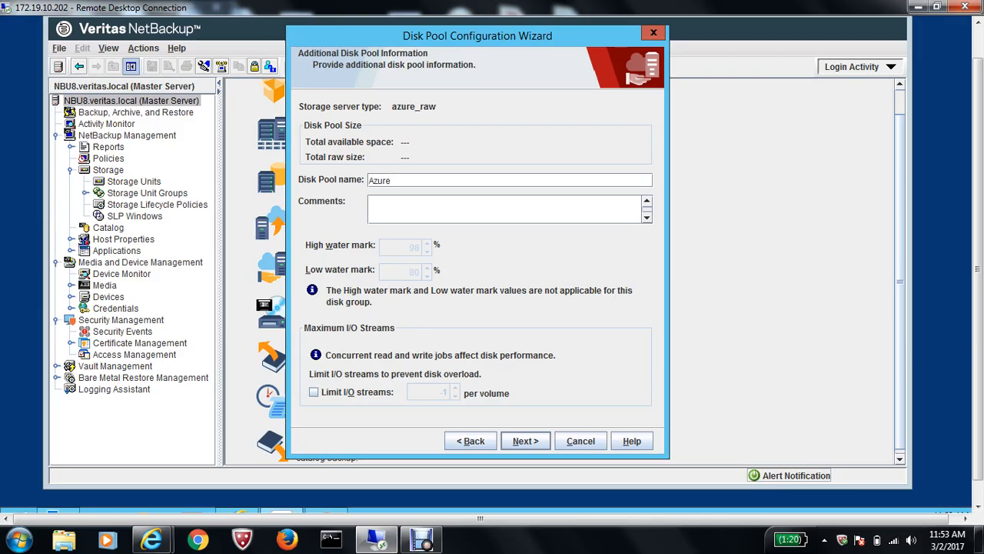
{"action": "left_click", "coordinate": [526, 440]}
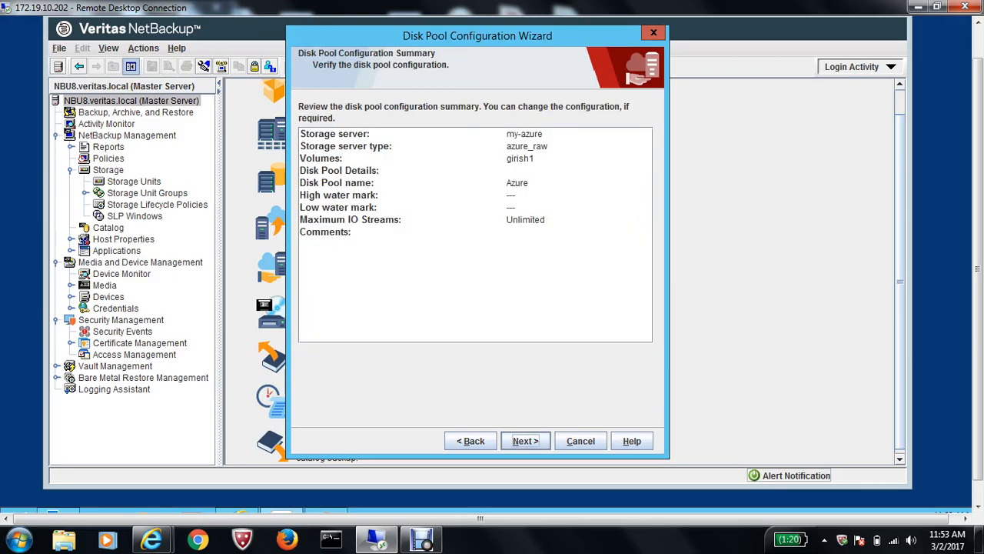
{"action": "left_click", "coordinate": [526, 440]}
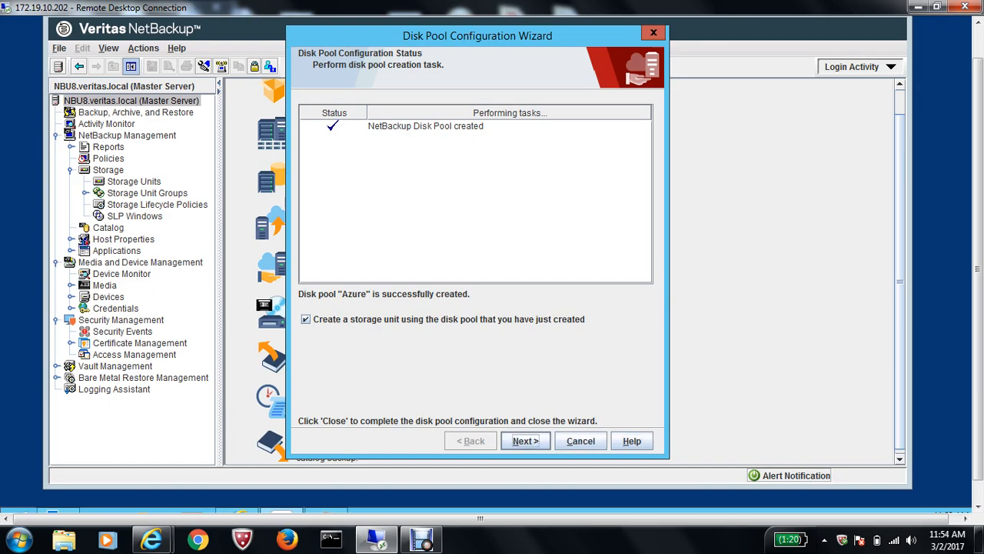
Step: Define storage unit AzureStorage using only media server nbu8.veritas.local with 4 concurrent jobs
{"action": "left_click", "coordinate": [526, 440]}
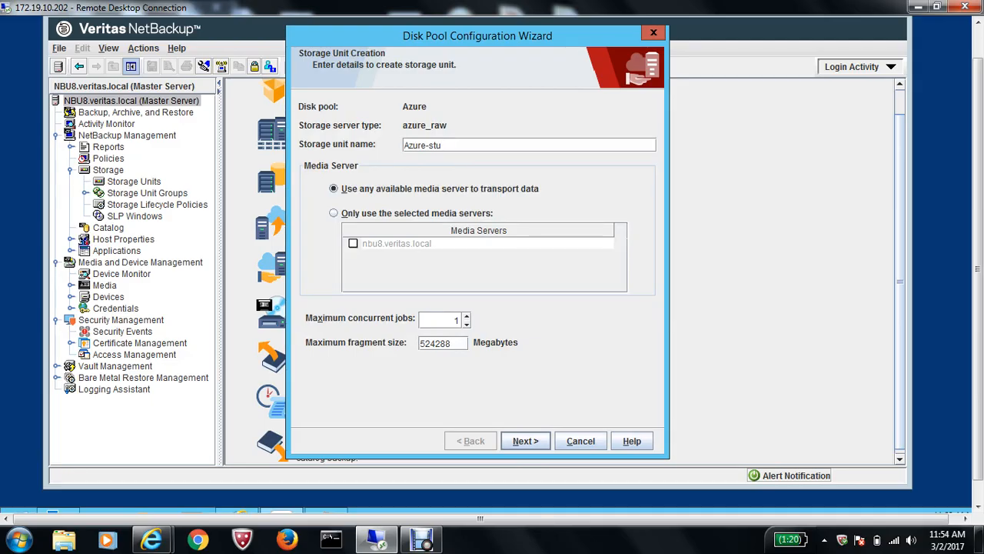
{"action": "key", "text": "BackSpace"}
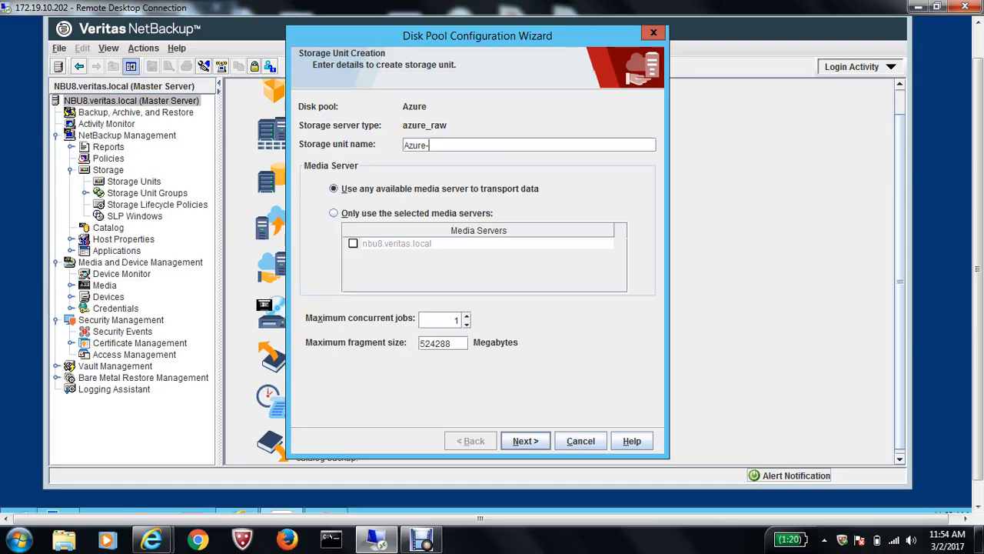
{"action": "key", "text": "Backspace"}
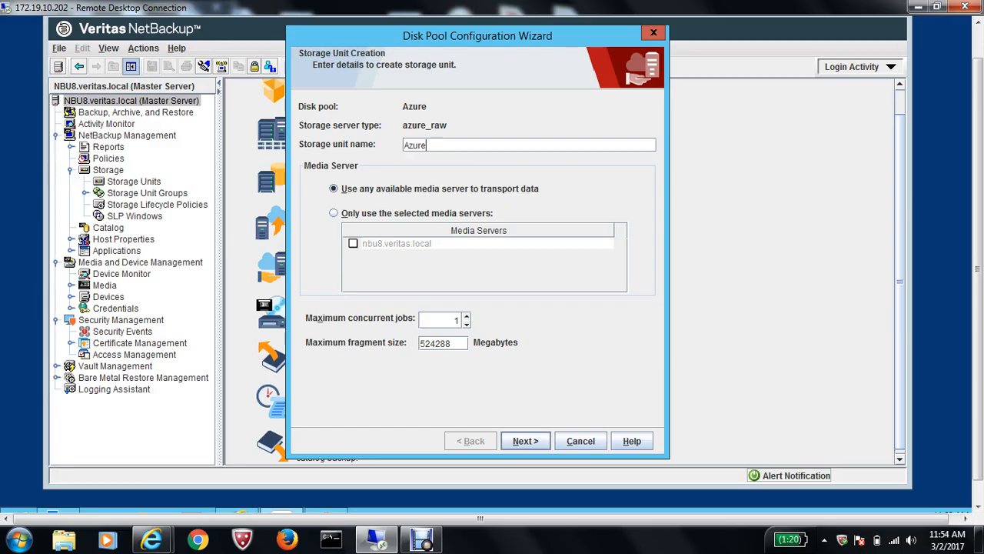
{"action": "type", "text": "Stora"}
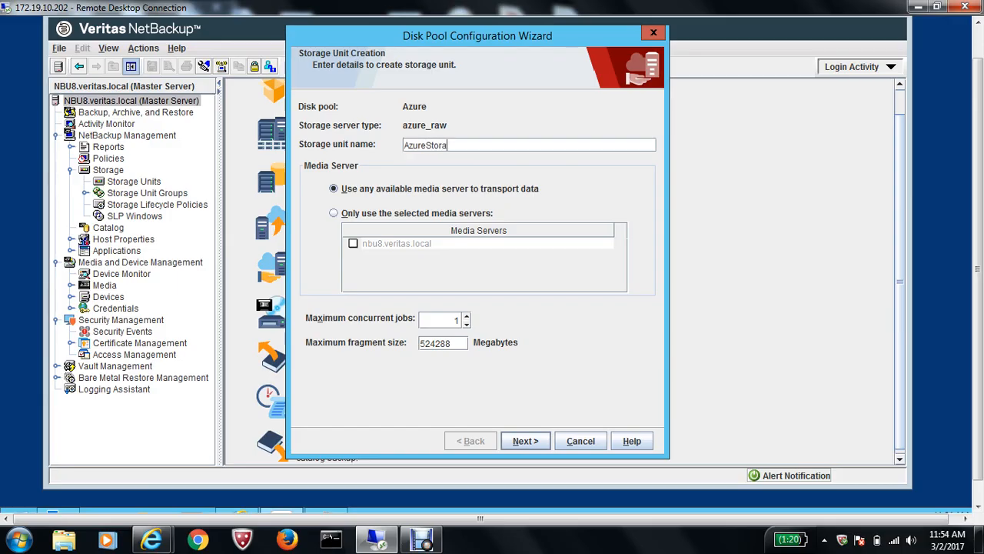
{"action": "type", "text": "ge"}
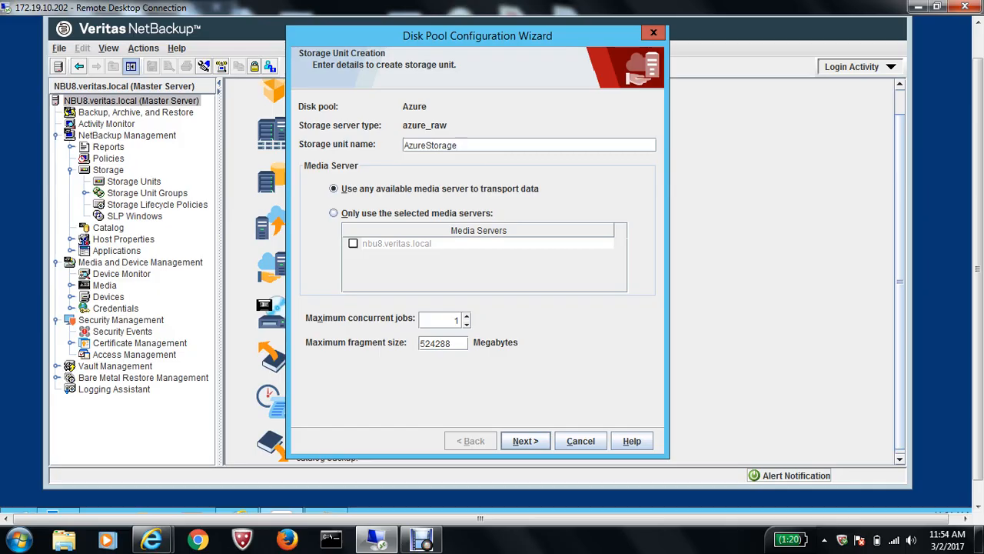
{"action": "left_click", "coordinate": [334, 212]}
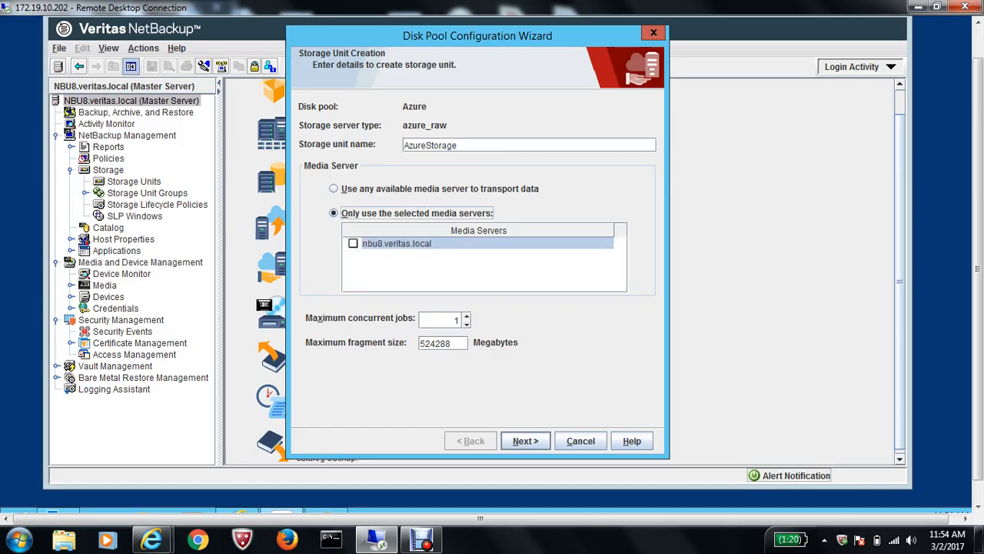
{"action": "left_click", "coordinate": [354, 243]}
{"action": "type", "text": "4"}
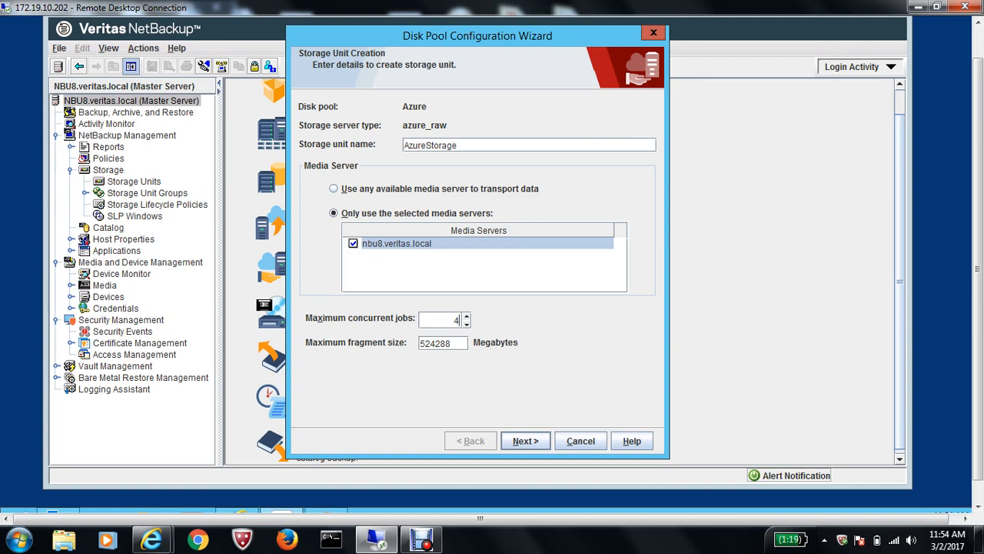
{"action": "left_click", "coordinate": [526, 439]}
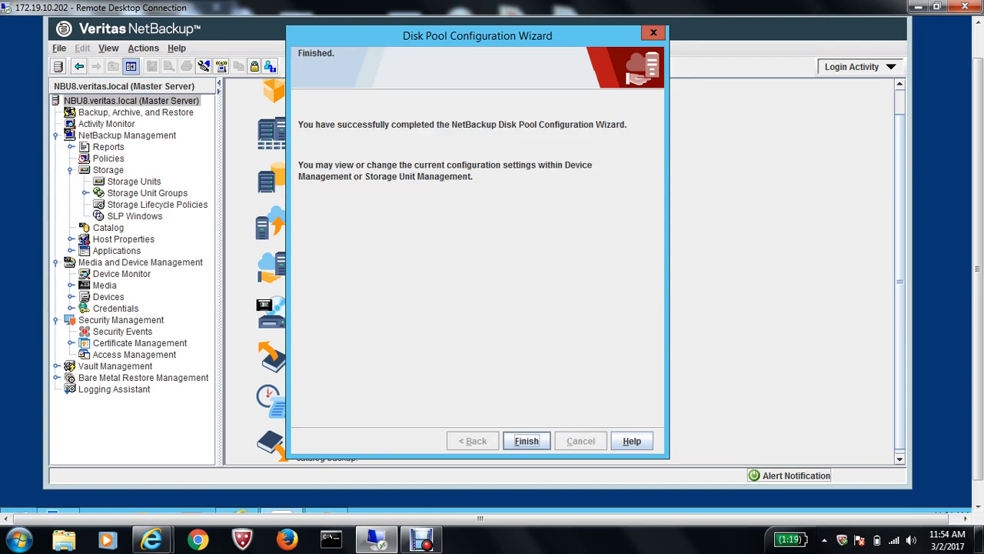
Step: Finish the wizard and show Storage Units listing AzureStorage as an OpenStorage disk unit
{"action": "left_click", "coordinate": [525, 440]}
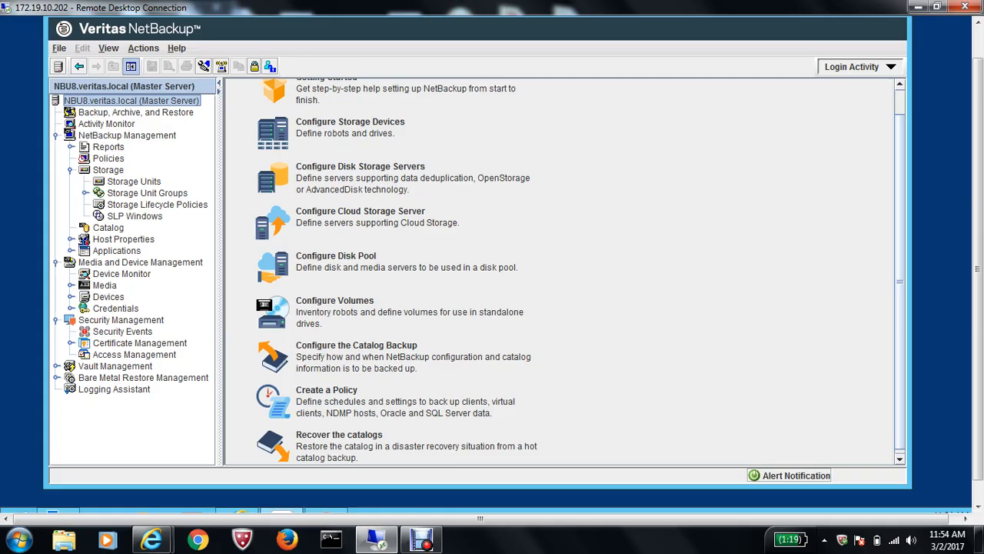
{"action": "left_click", "coordinate": [133, 182]}
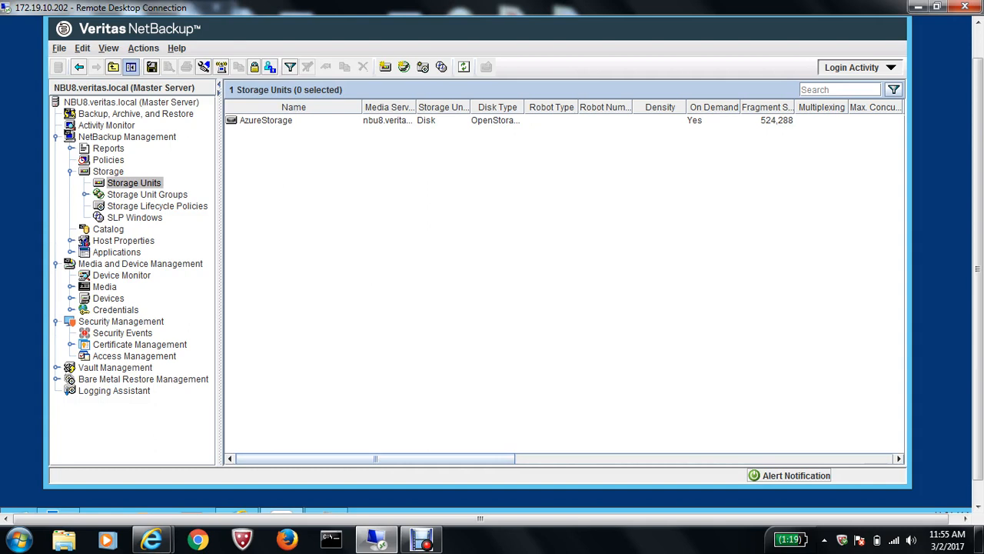
{"action": "mouse_move", "coordinate": [421, 538]}
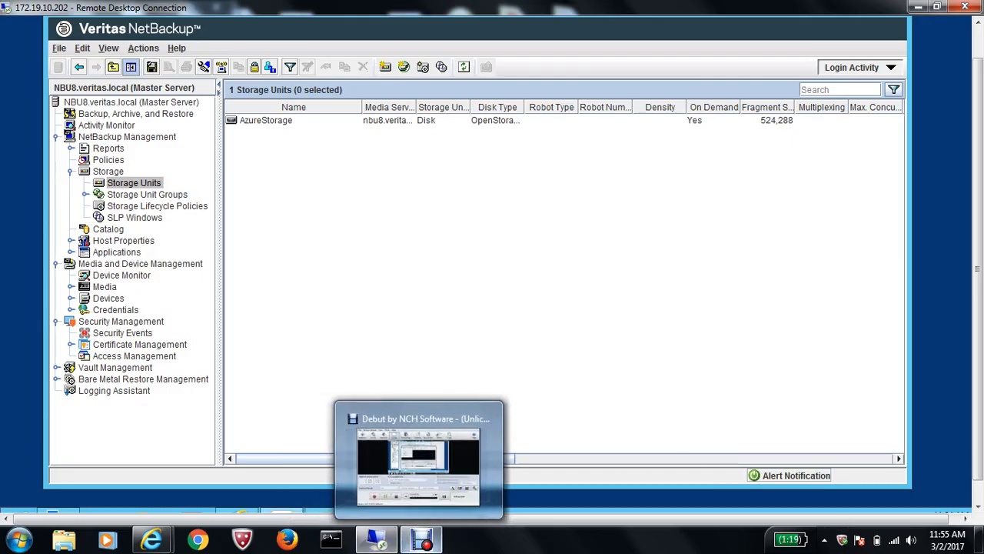
{"action": "left_click", "coordinate": [418, 458]}
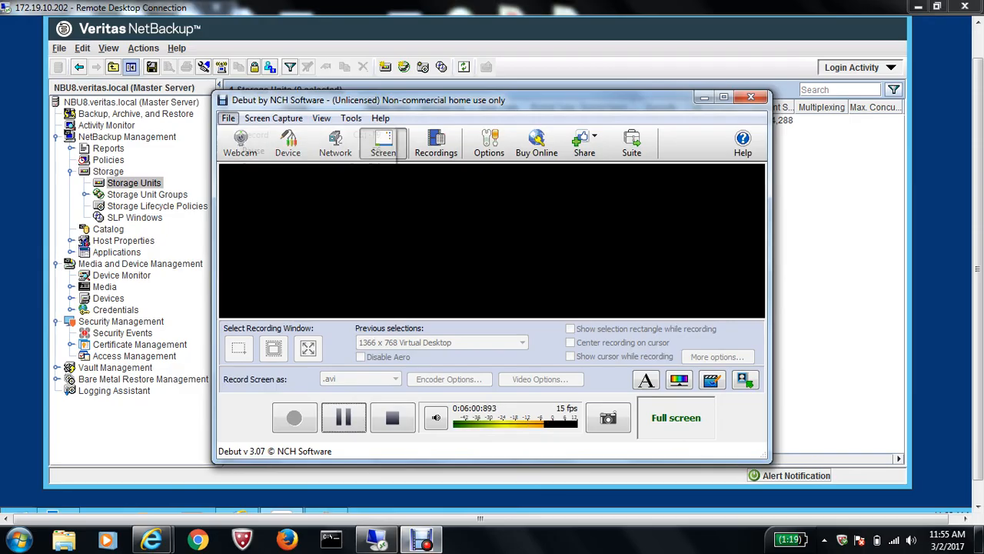